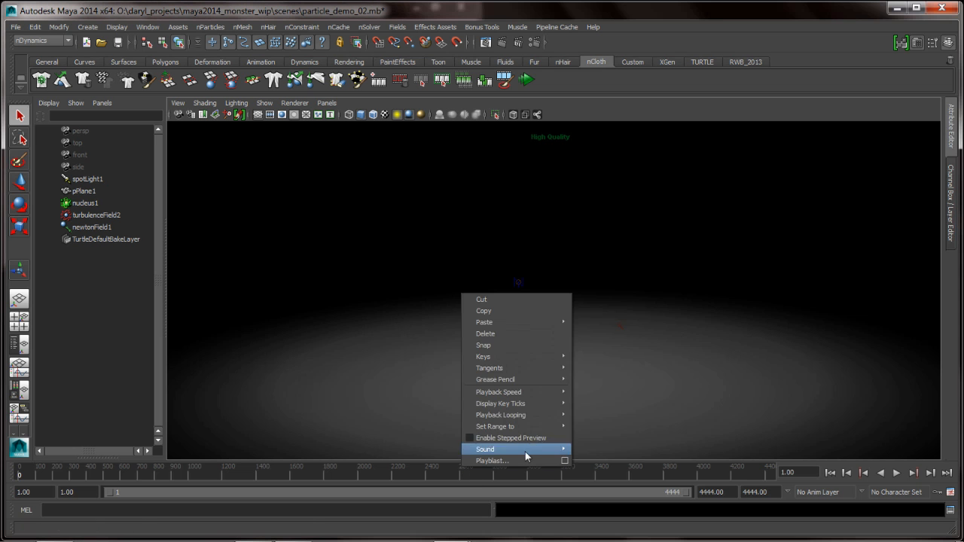
{"action": "mouse_move", "coordinate": [500, 416]}
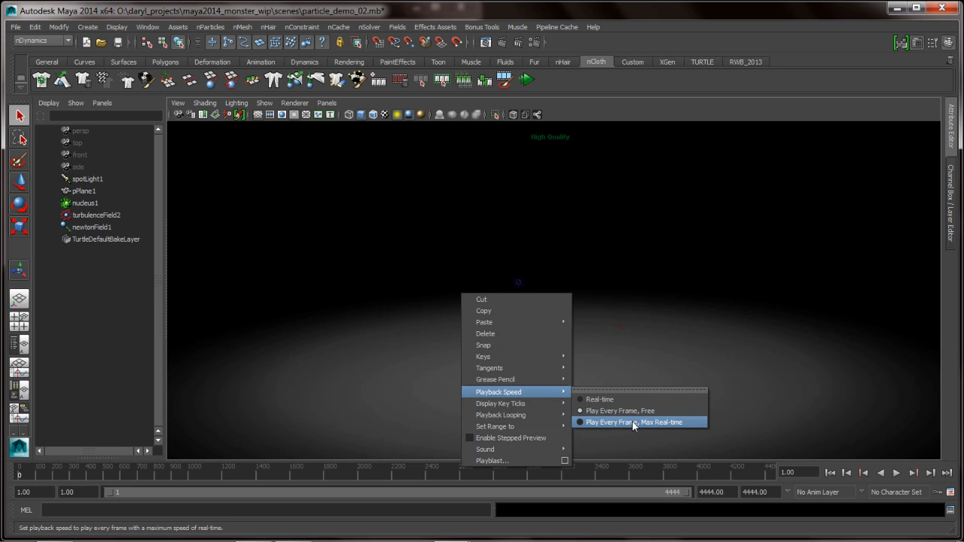
- Choose Play Every Frame, Max Real-time from the time slider's Playback Speed menu
{"action": "left_click", "coordinate": [635, 422]}
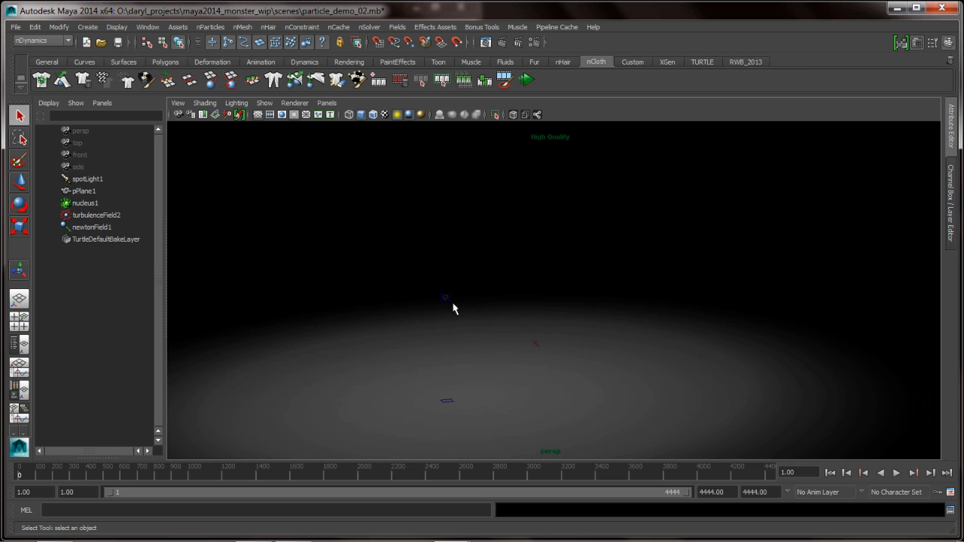
- Create a grid of nParticles via the Particle Tool options from the hotbox
{"action": "key", "text": "space"}
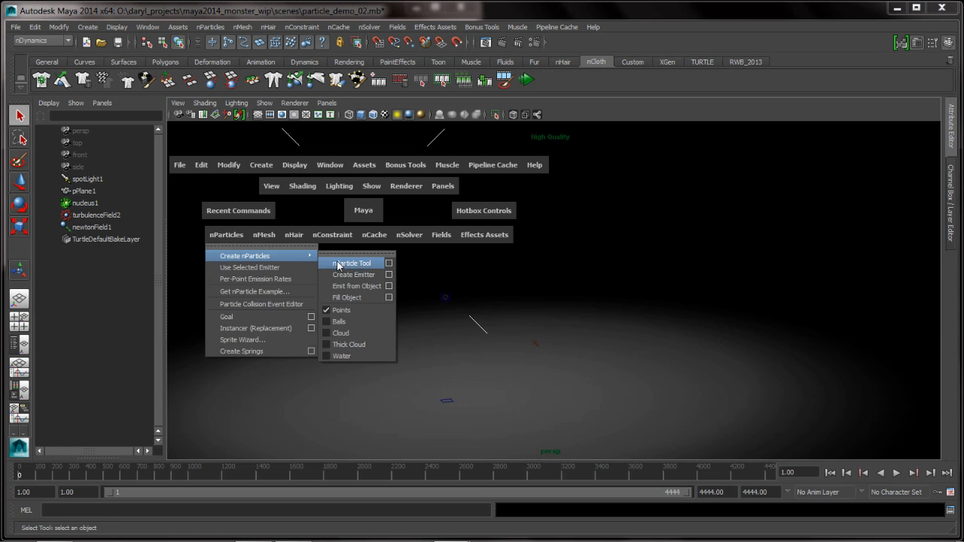
{"action": "left_click", "coordinate": [352, 263]}
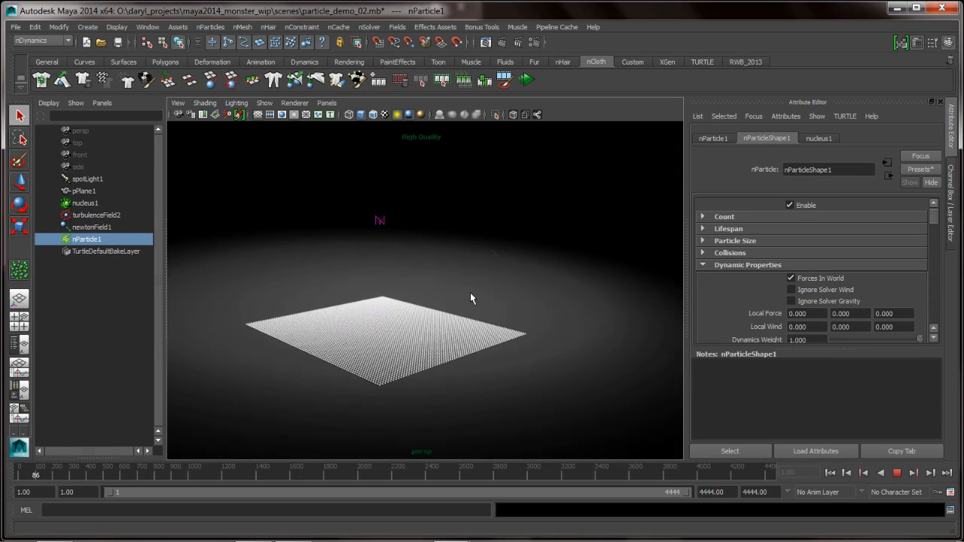
- Play, rewind and replay the timeline to watch the particle grid rise
{"action": "left_click", "coordinate": [830, 473]}
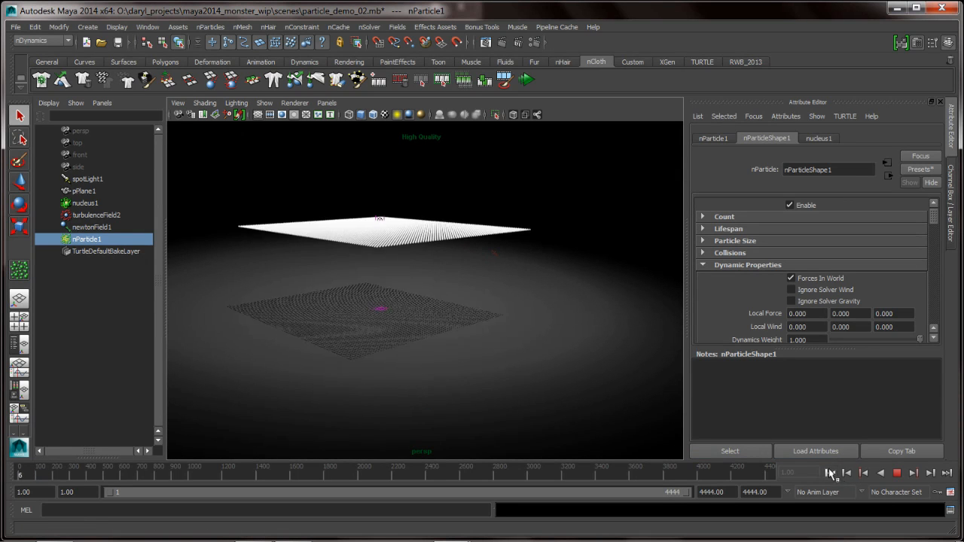
{"action": "left_click", "coordinate": [897, 473]}
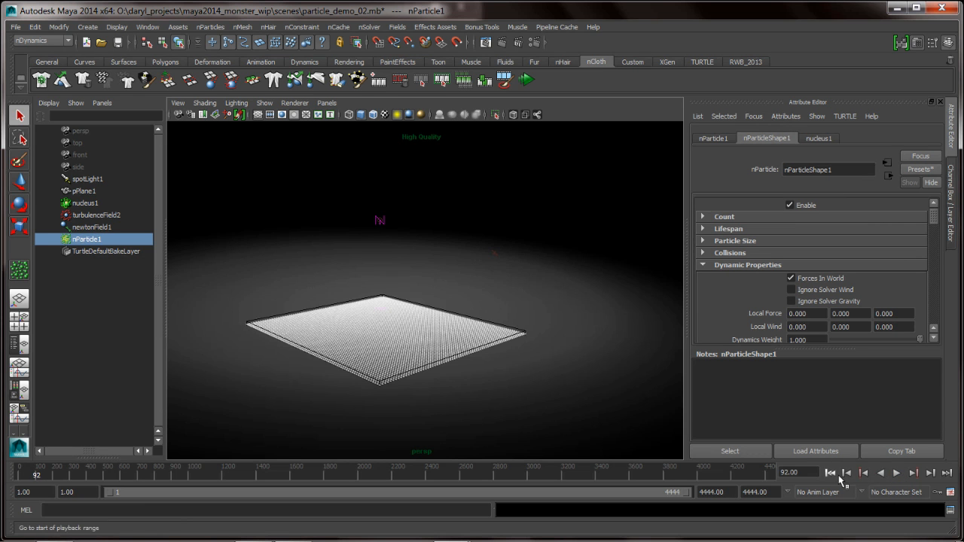
{"action": "left_click", "coordinate": [832, 473]}
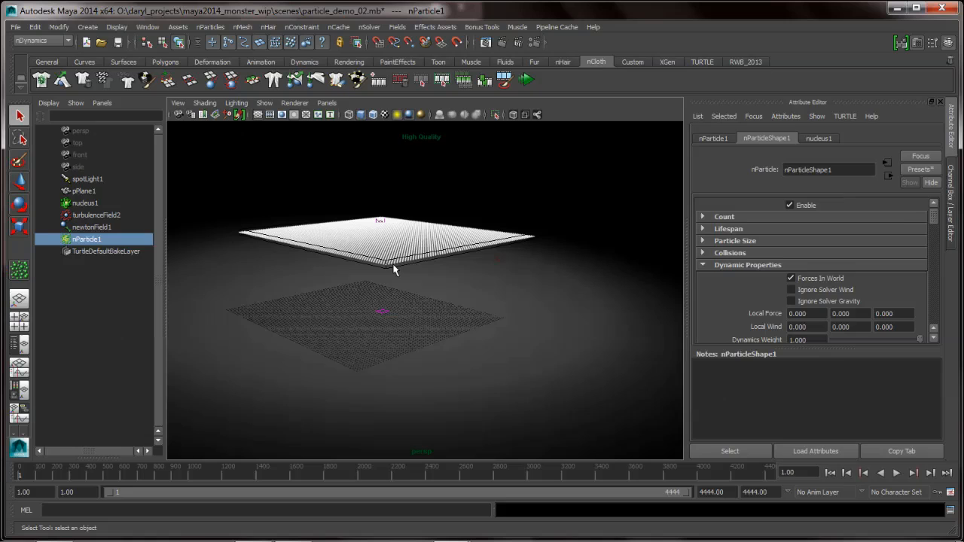
- Check the nParticle presets, then enable Ignore Solver Gravity with Mass 0.760
{"action": "left_click", "coordinate": [920, 169]}
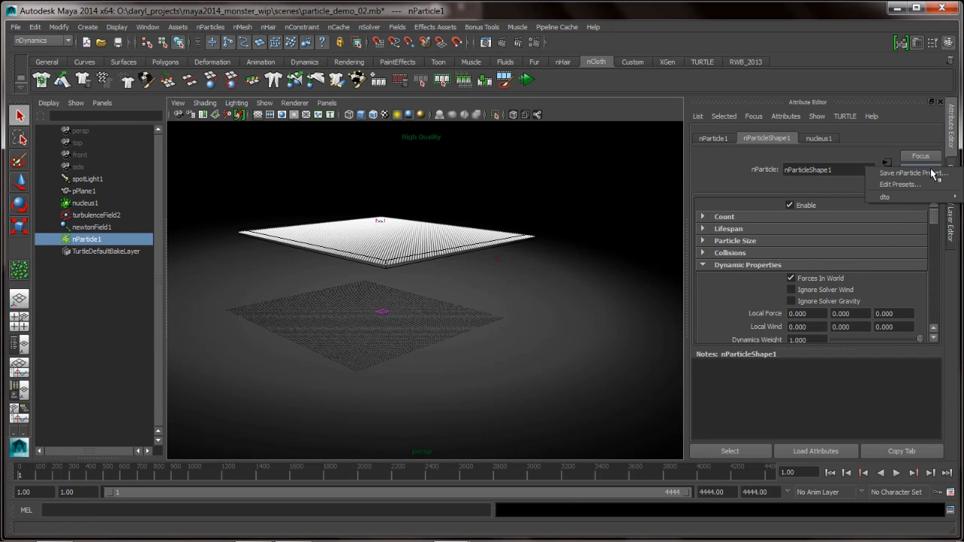
{"action": "mouse_move", "coordinate": [892, 196]}
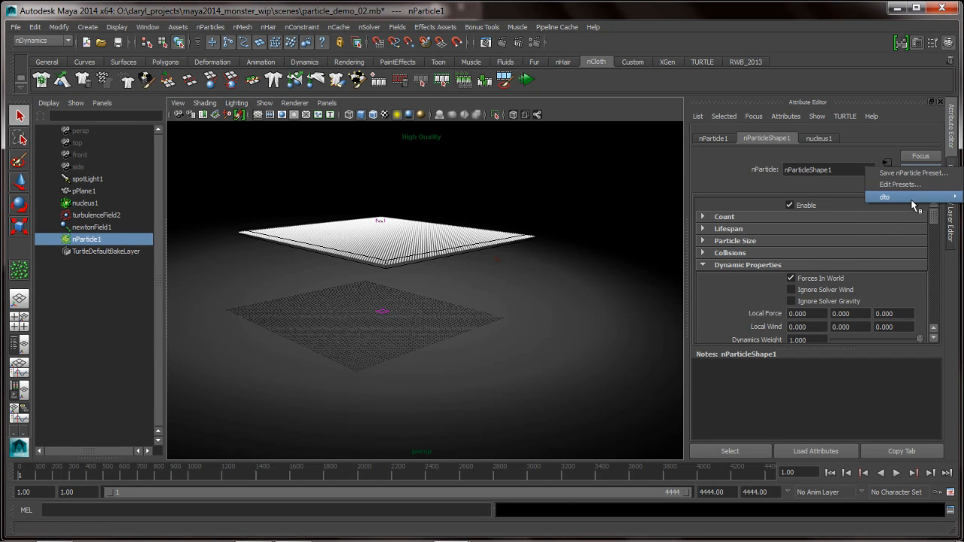
{"action": "mouse_move", "coordinate": [756, 199]}
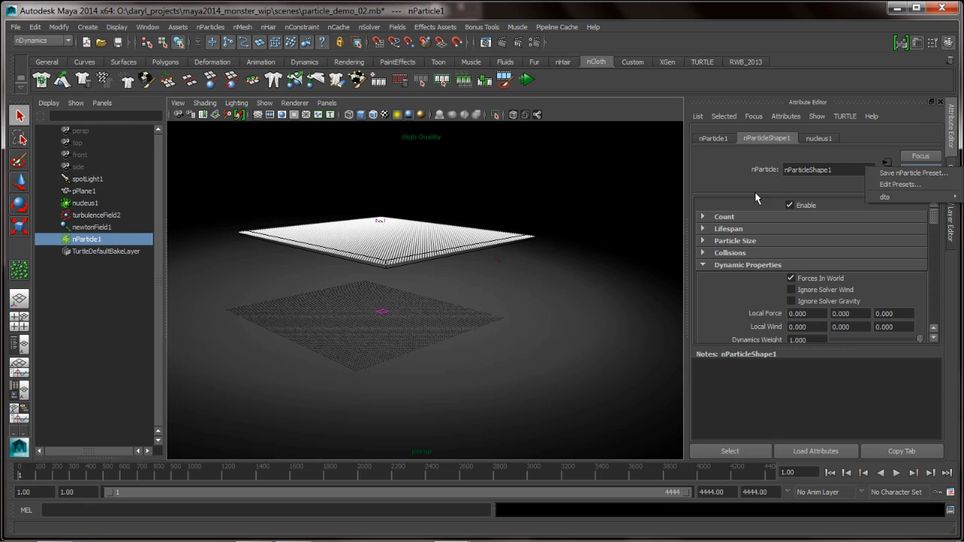
{"action": "mouse_move", "coordinate": [753, 343]}
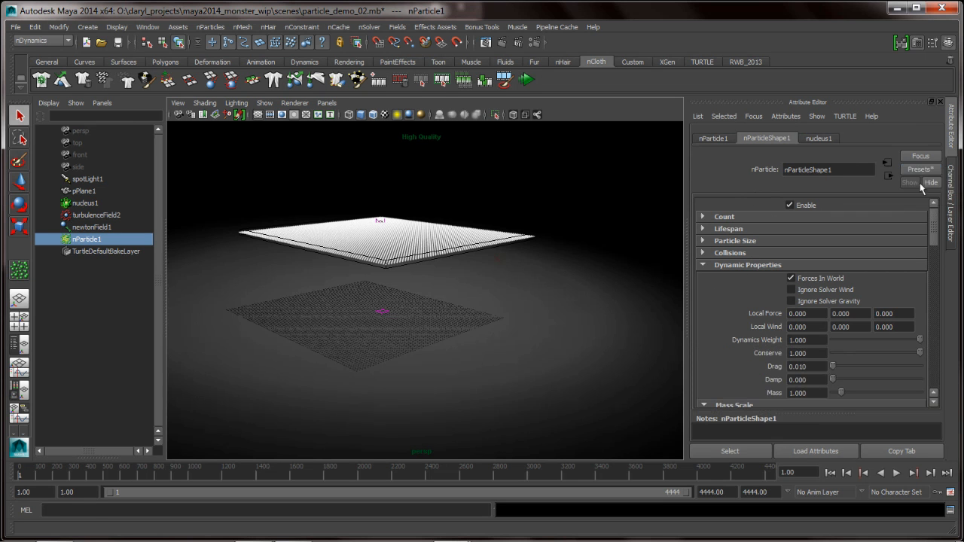
{"action": "left_click", "coordinate": [919, 169]}
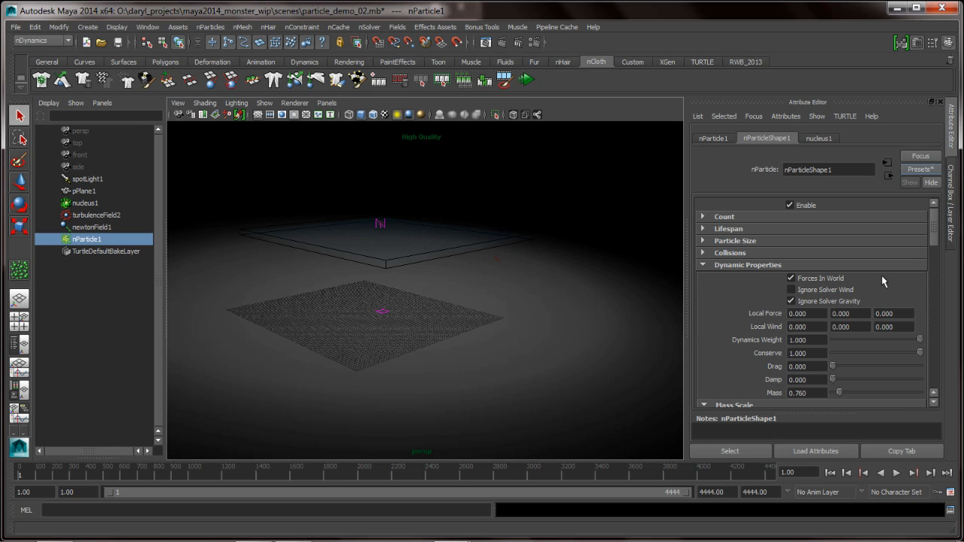
- Set nParticle1's Particle Render Type to MultiPoint in the Shading section
{"action": "scroll", "scroll_direction": "down", "scroll_amount": 3}
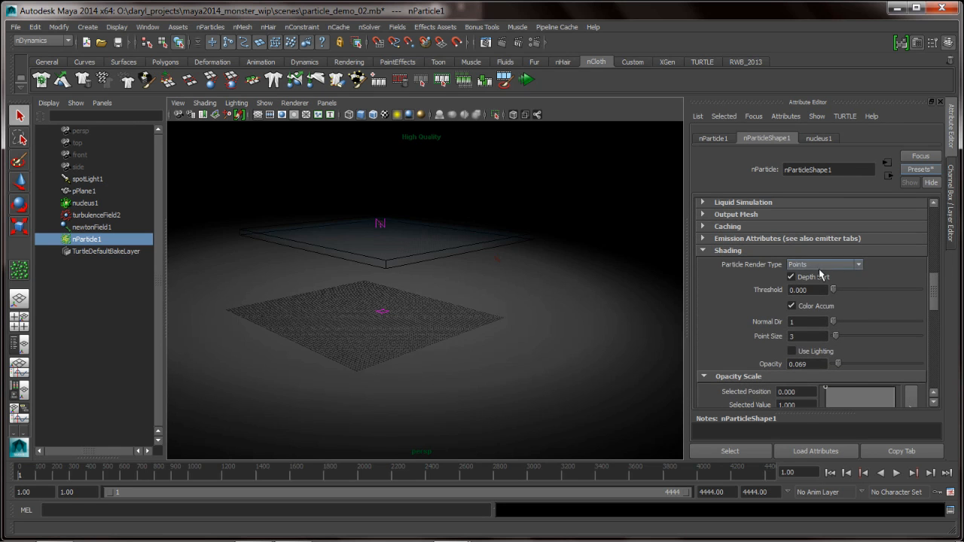
{"action": "left_click", "coordinate": [821, 264]}
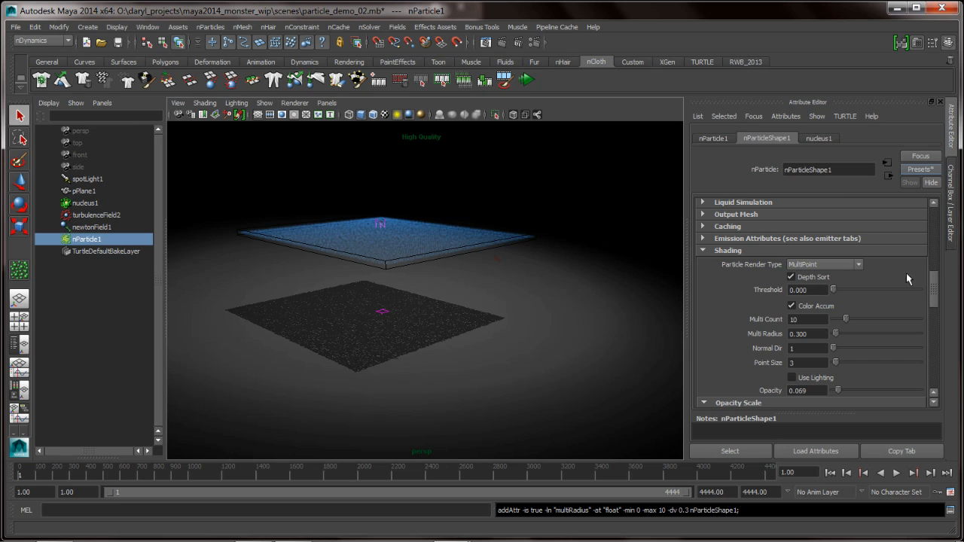
{"action": "scroll", "scroll_direction": "down", "scroll_amount": 3}
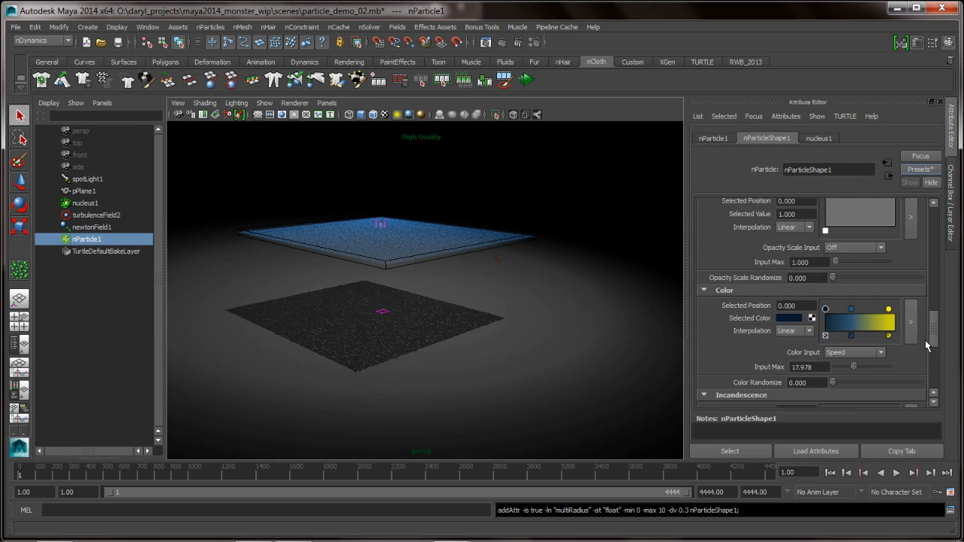
- Play the simulation and review the blue-to-yellow Color ramp
{"action": "left_click", "coordinate": [880, 473]}
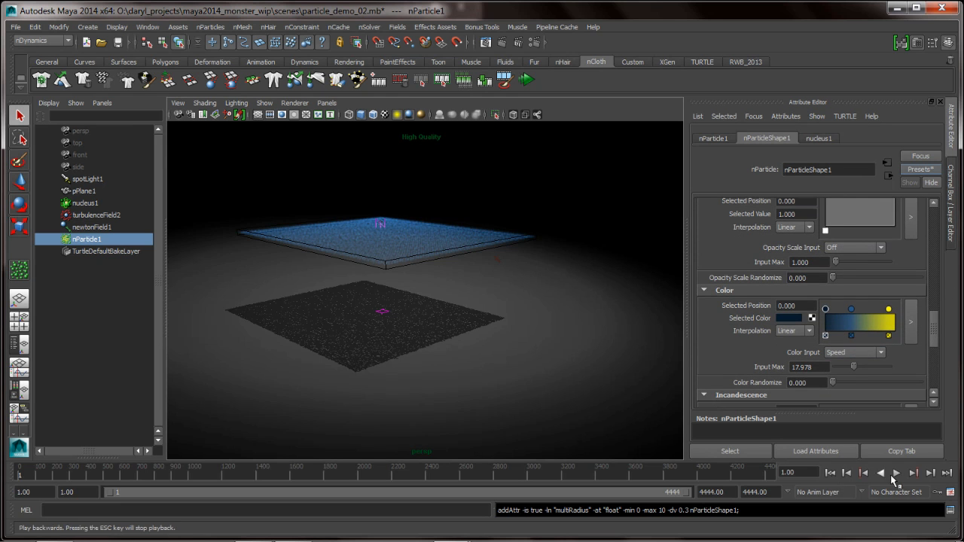
{"action": "left_click", "coordinate": [896, 473]}
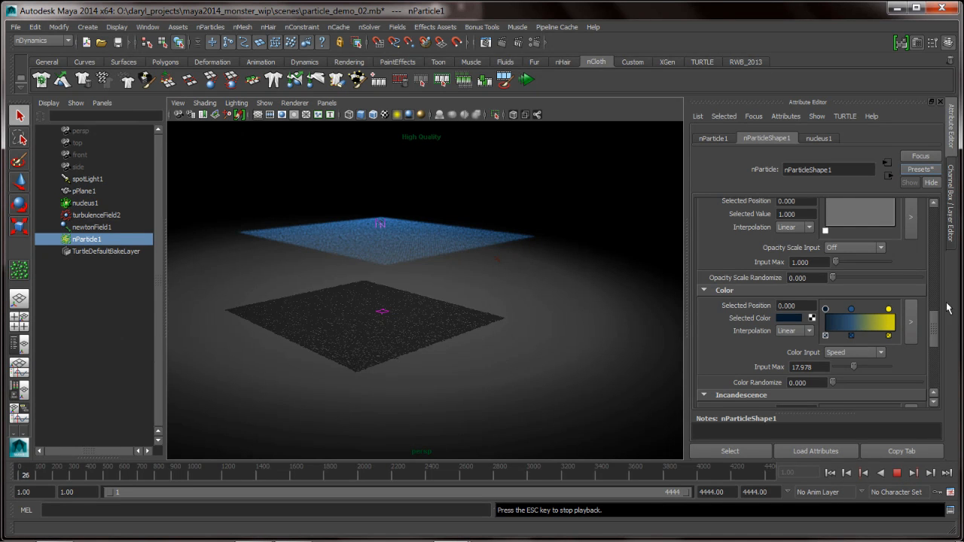
{"action": "scroll", "scroll_direction": "down", "scroll_amount": 3}
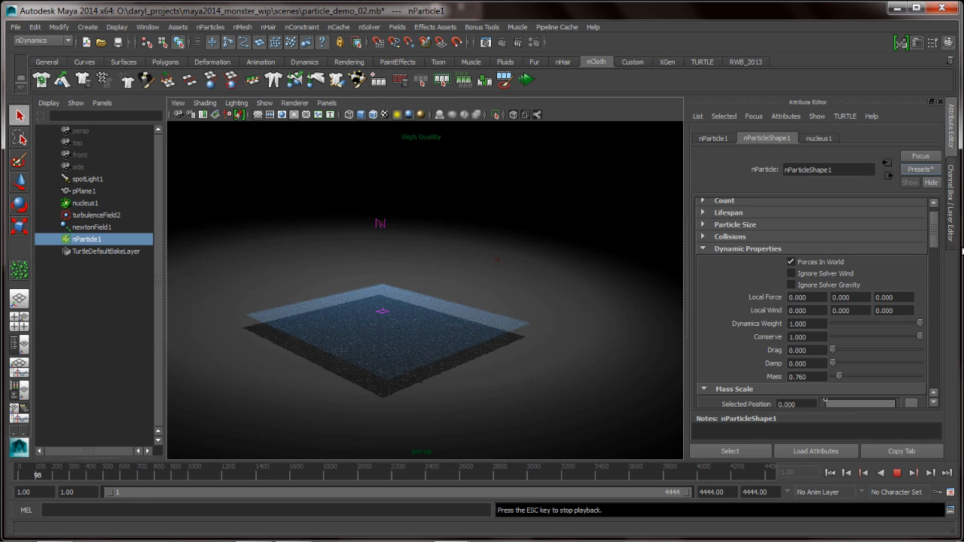
{"action": "scroll", "scroll_direction": "down", "scroll_amount": 3}
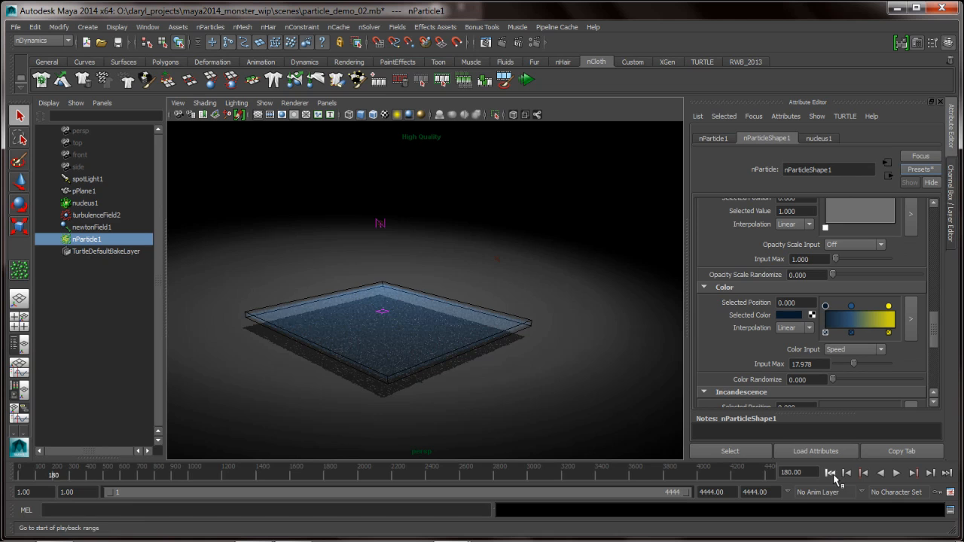
{"action": "left_click", "coordinate": [829, 473]}
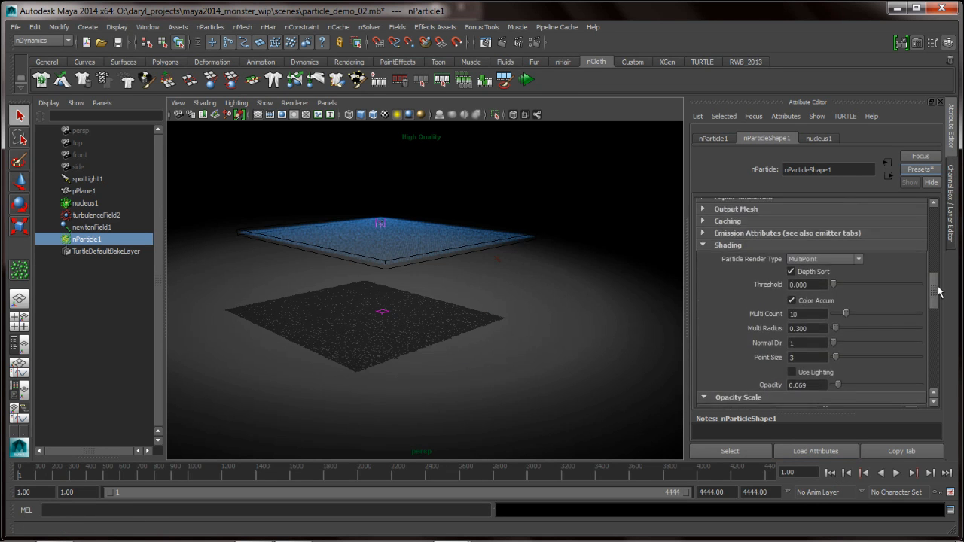
{"action": "scroll", "scroll_direction": "down", "scroll_amount": 3}
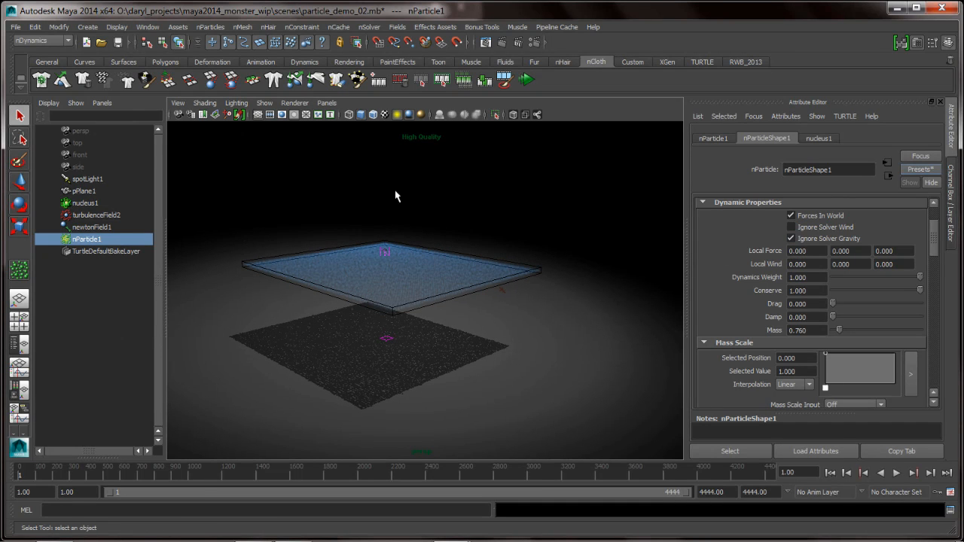
{"action": "key", "text": "space"}
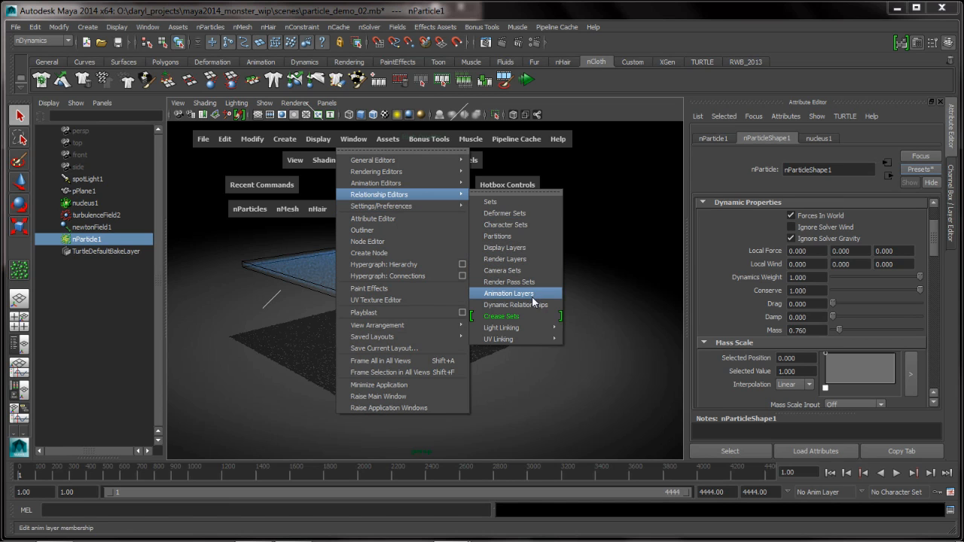
{"action": "left_click", "coordinate": [515, 304]}
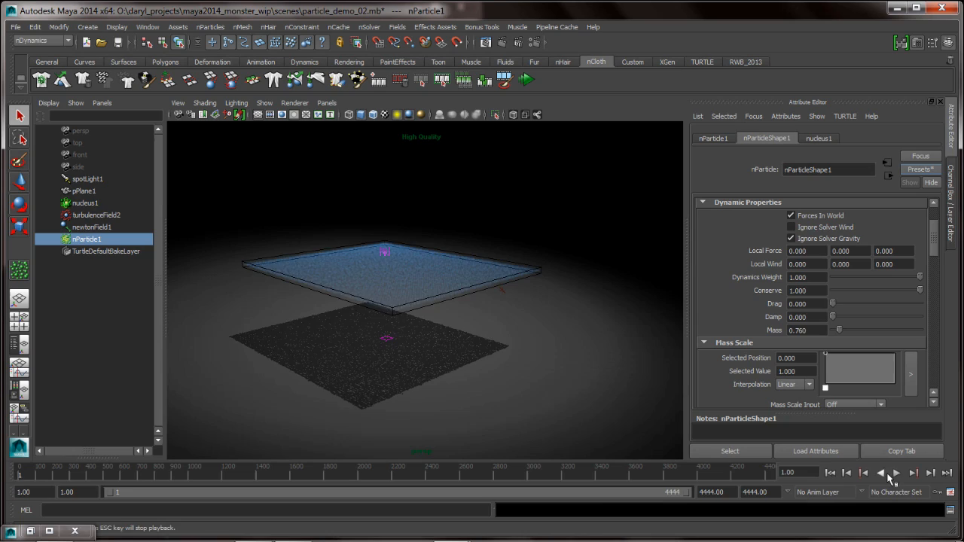
{"action": "left_click", "coordinate": [897, 473]}
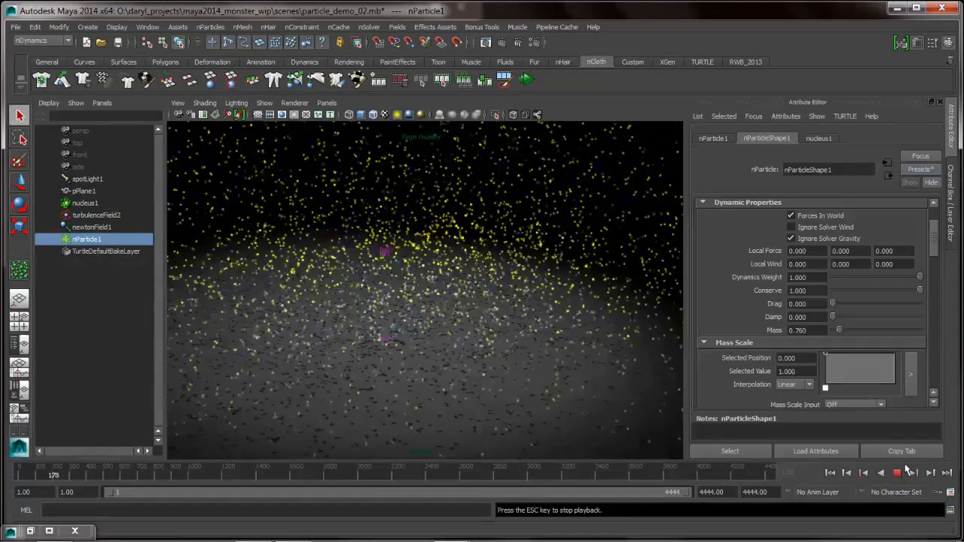
{"action": "left_click", "coordinate": [897, 473]}
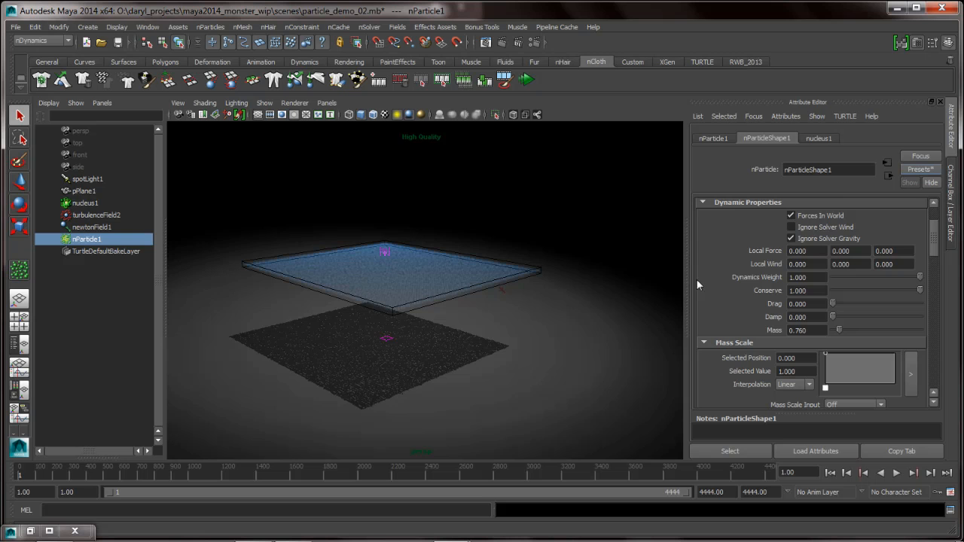
- Lower Conserve to about 0.79, rewind and play the simulation again
{"action": "left_click_drag", "start_coordinate": [918, 289], "coordinate": [902, 289]}
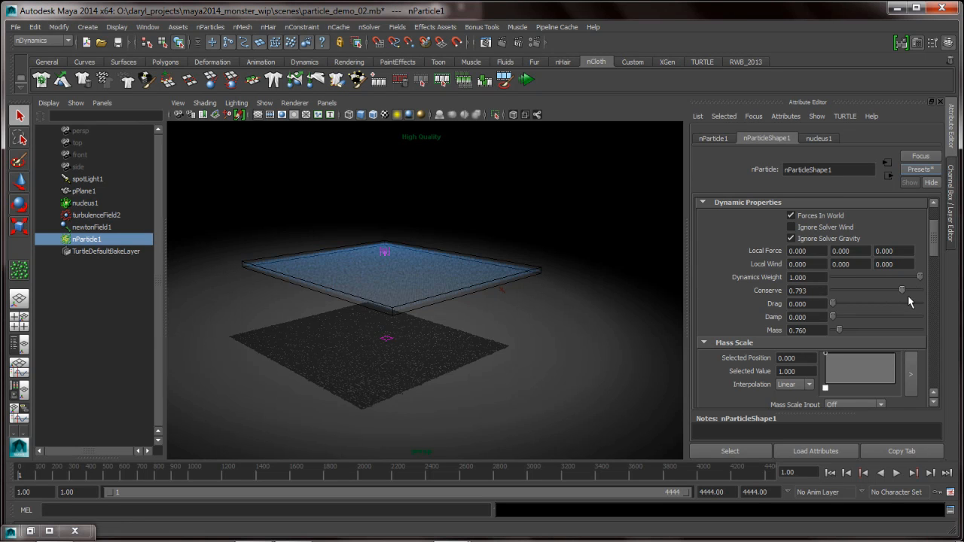
{"action": "left_click", "coordinate": [894, 473]}
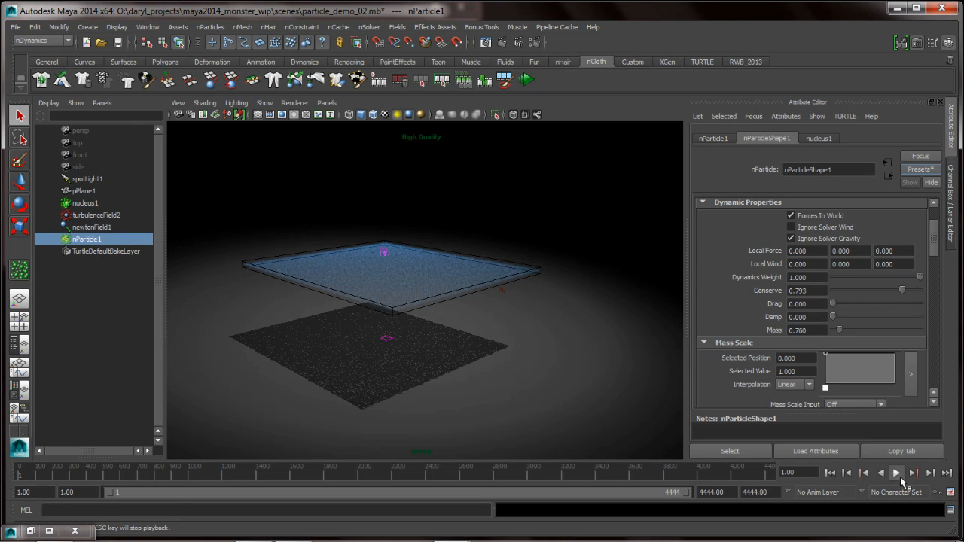
{"action": "left_click", "coordinate": [896, 473]}
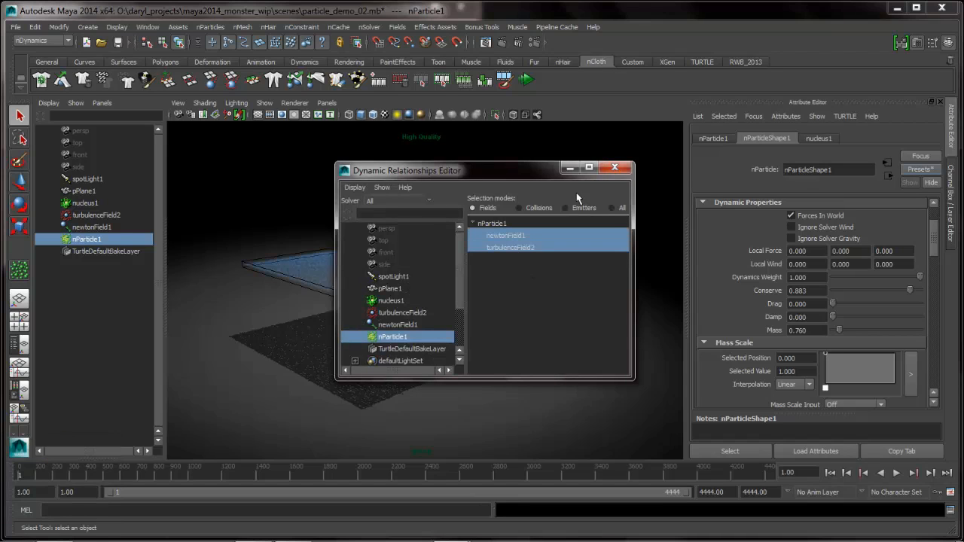
- Select newtonField1 to show magnitude 100 and attenuation 2.416, then start interactive playback
{"action": "left_click", "coordinate": [614, 167]}
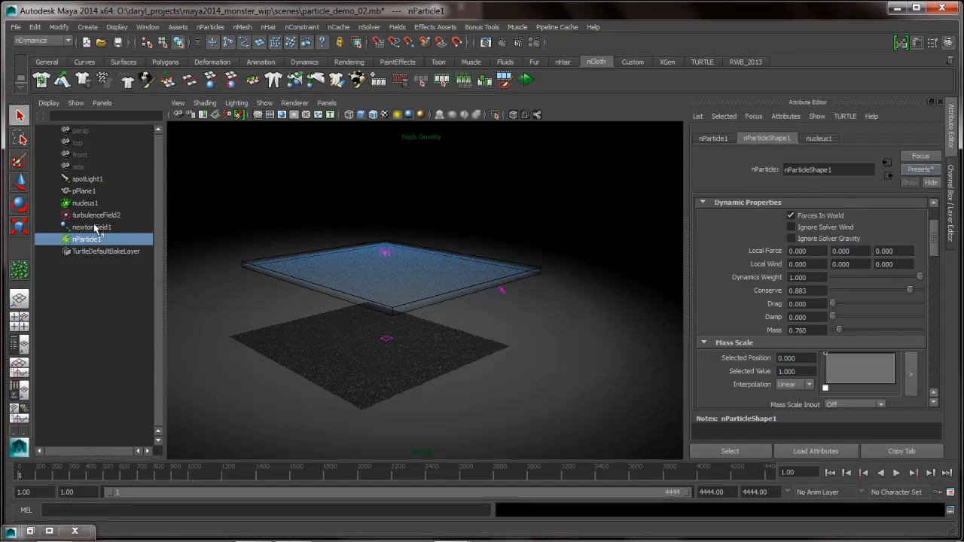
{"action": "left_click", "coordinate": [91, 226]}
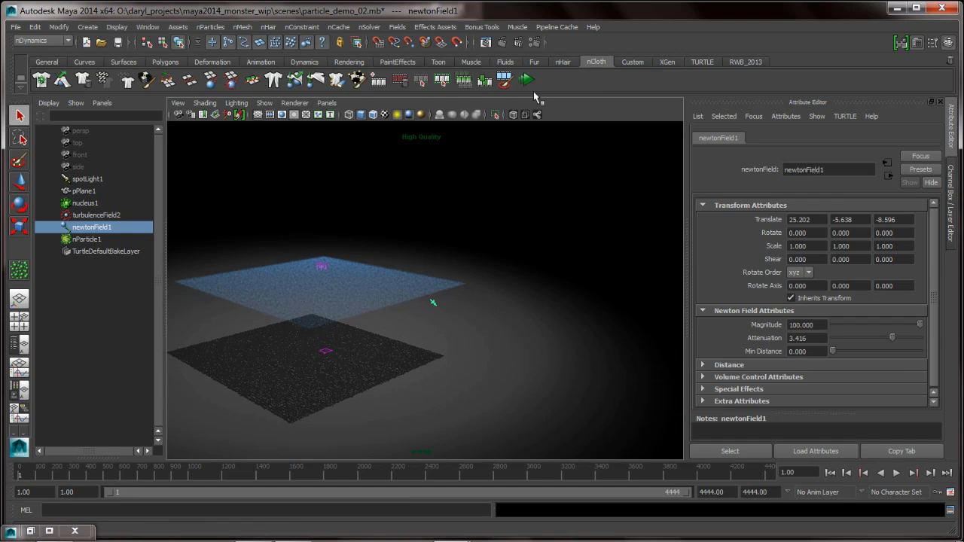
{"action": "left_click", "coordinate": [896, 473]}
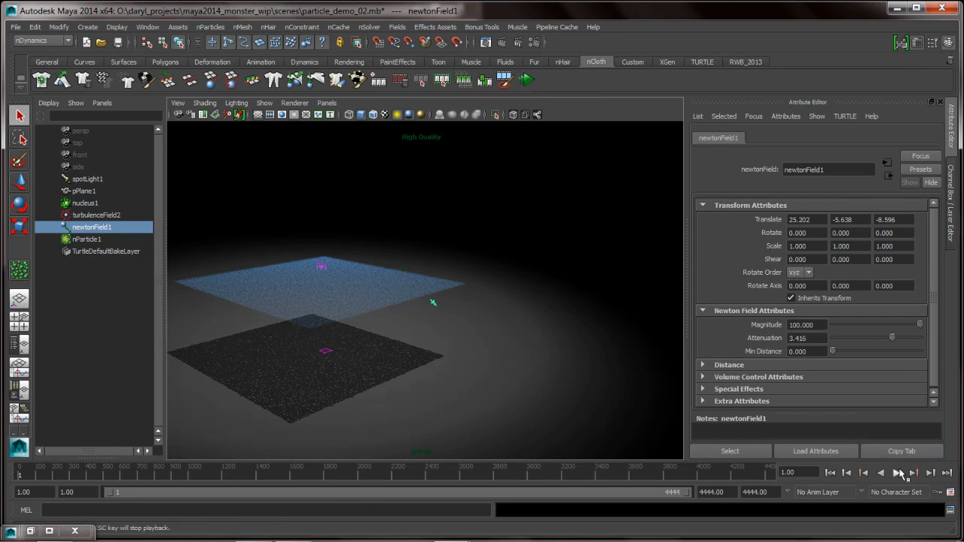
- Move newtonField1 to about 15.95, 4.19, -3.88 with attenuation 0 during interactive playback
{"action": "left_click", "coordinate": [897, 473]}
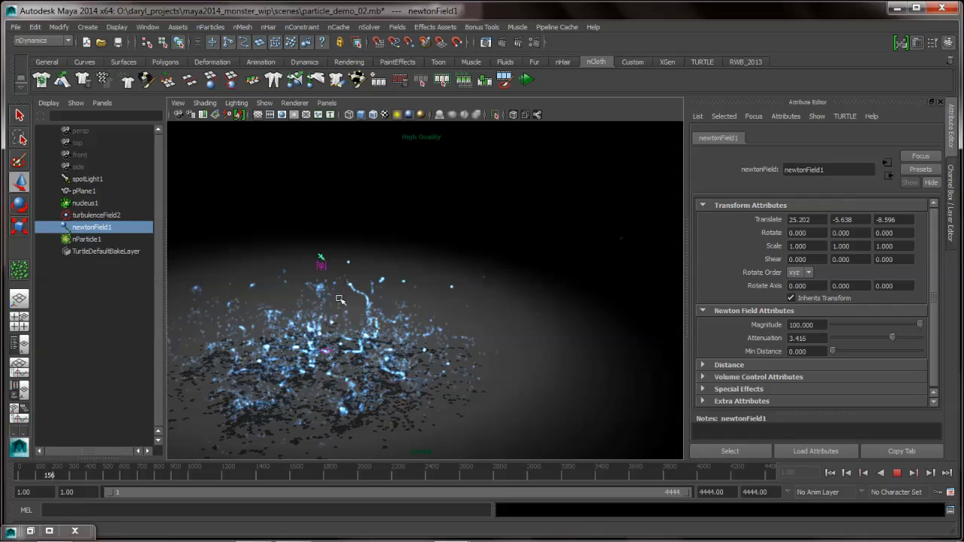
{"action": "left_click", "coordinate": [896, 473]}
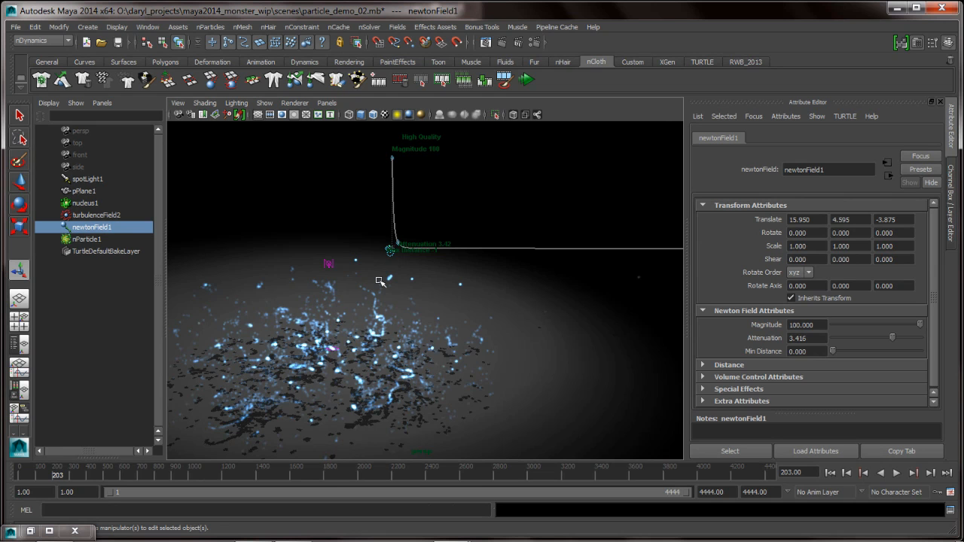
{"action": "mouse_move", "coordinate": [383, 285]}
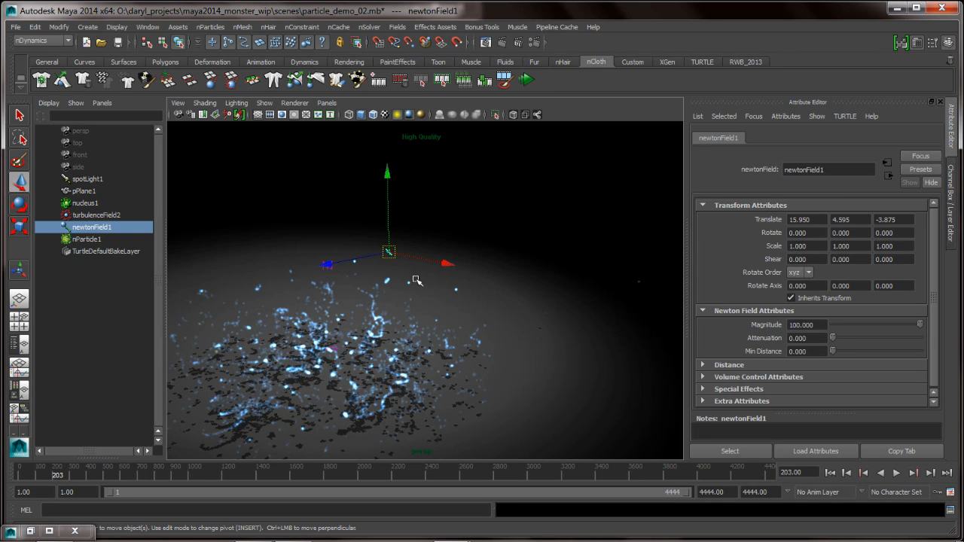
- Reselect nParticle1 and newtonField1 and drag the field to about 38.1, -2.8, -21.6
{"action": "left_click", "coordinate": [524, 80]}
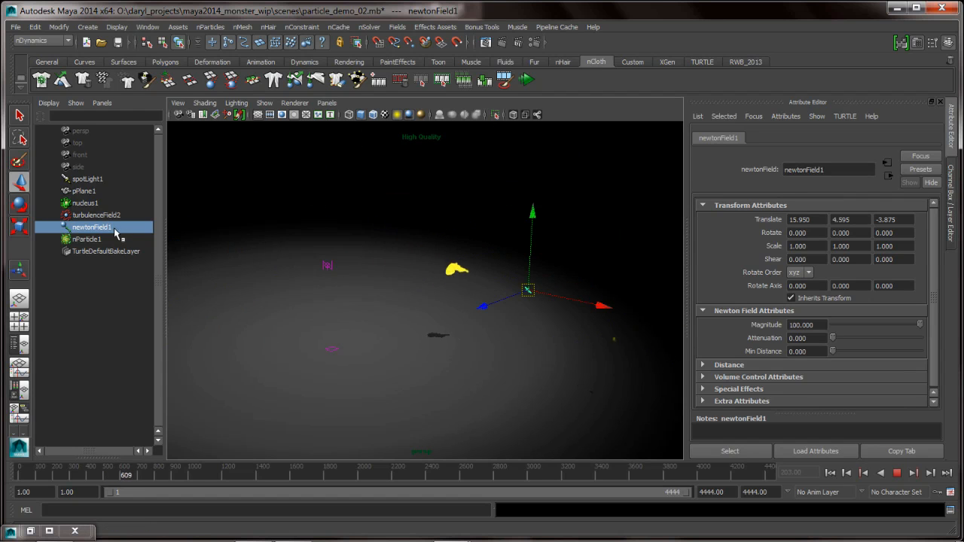
{"action": "left_click", "coordinate": [85, 238]}
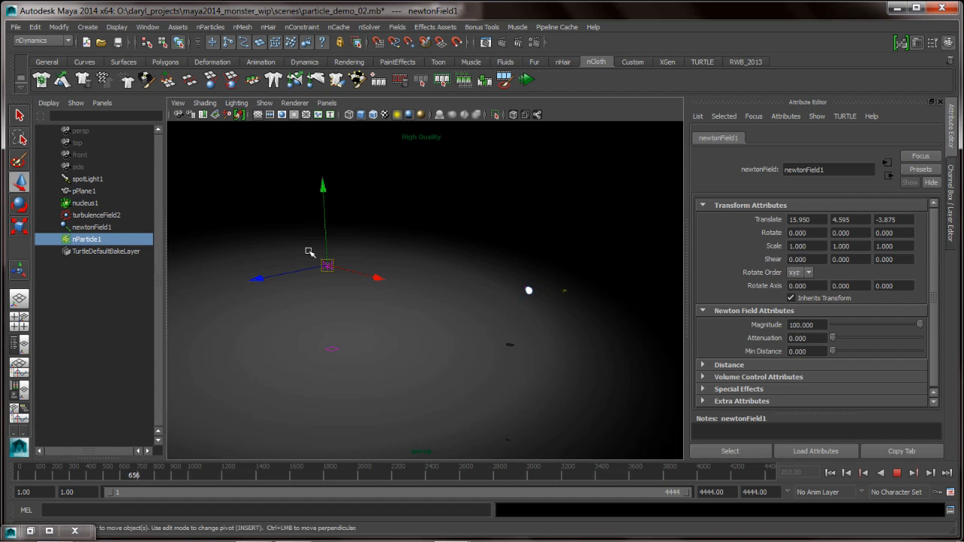
{"action": "left_click", "coordinate": [765, 138]}
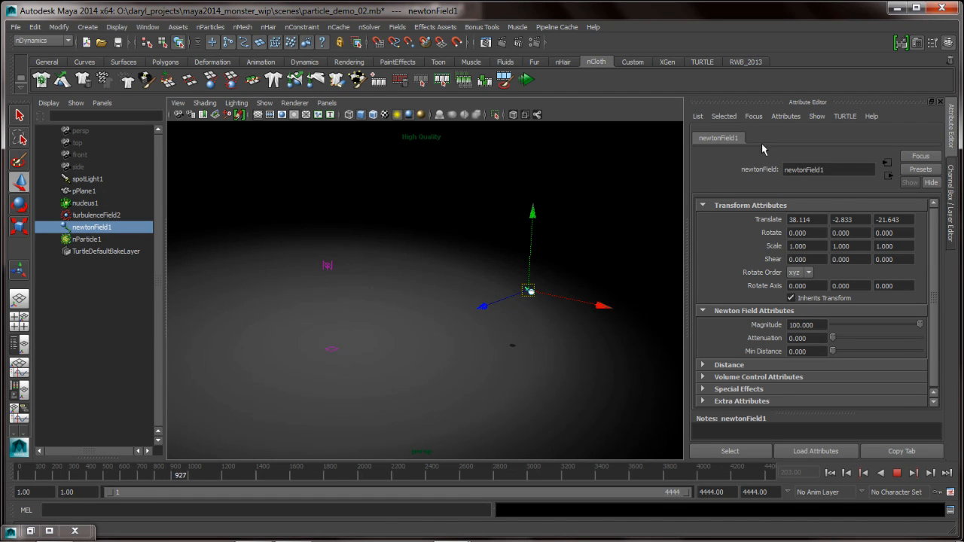
- Switch the Attribute Editor focus between nParticle1 and newtonField1
{"action": "left_click", "coordinate": [753, 116]}
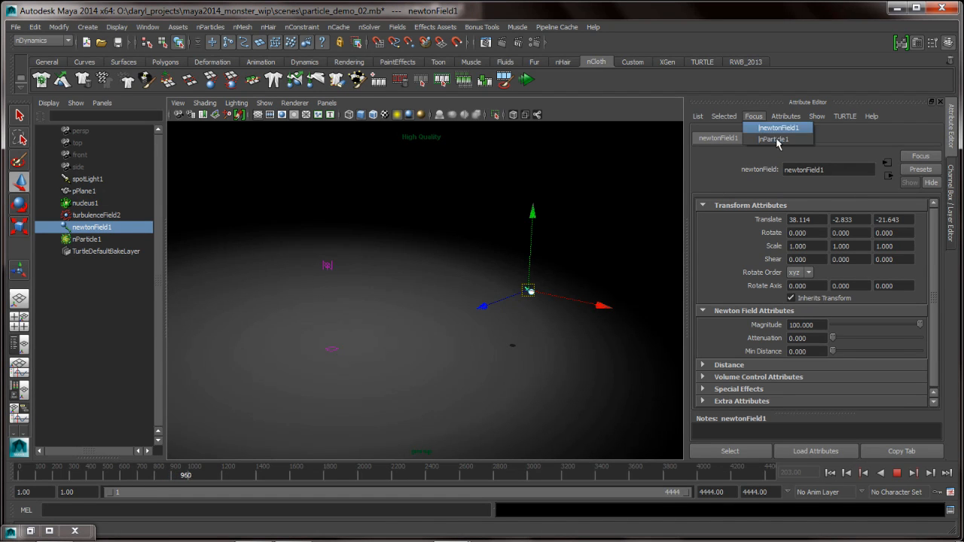
{"action": "left_click", "coordinate": [774, 127]}
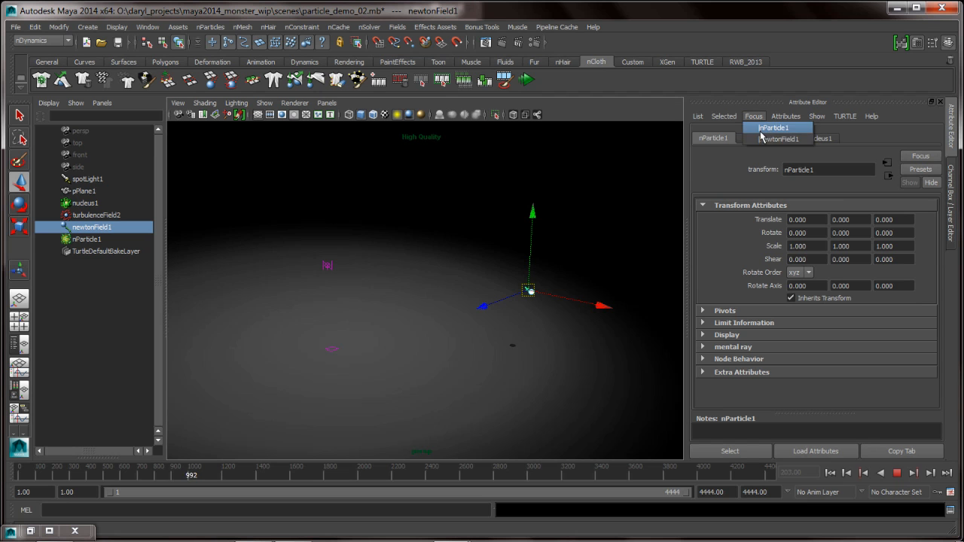
{"action": "left_click", "coordinate": [777, 138]}
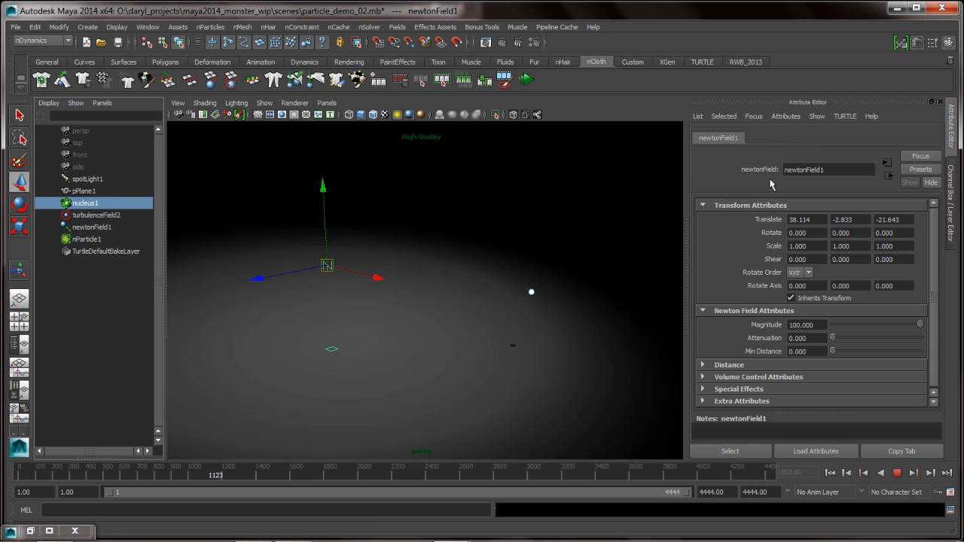
- Select nucleus1 and bring up the Script Editor command history
{"action": "left_click", "coordinate": [220, 474]}
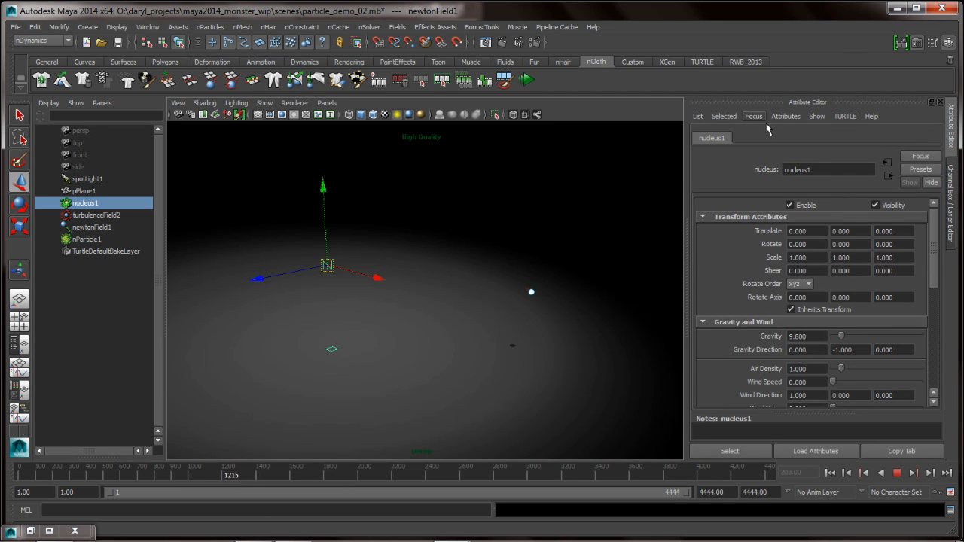
{"action": "left_click", "coordinate": [753, 116]}
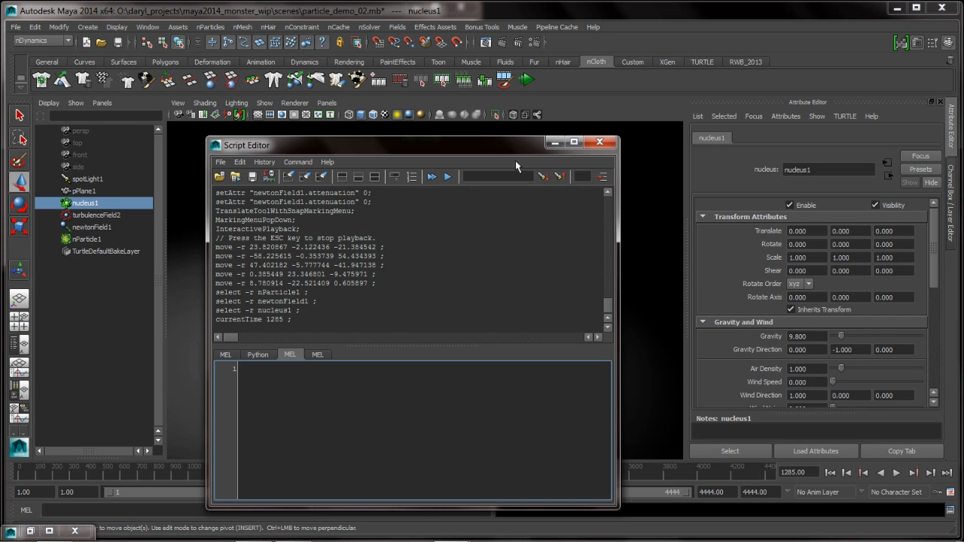
- Clear the script history and refocus the Attribute Editor on newtonField1
{"action": "left_click", "coordinate": [241, 369]}
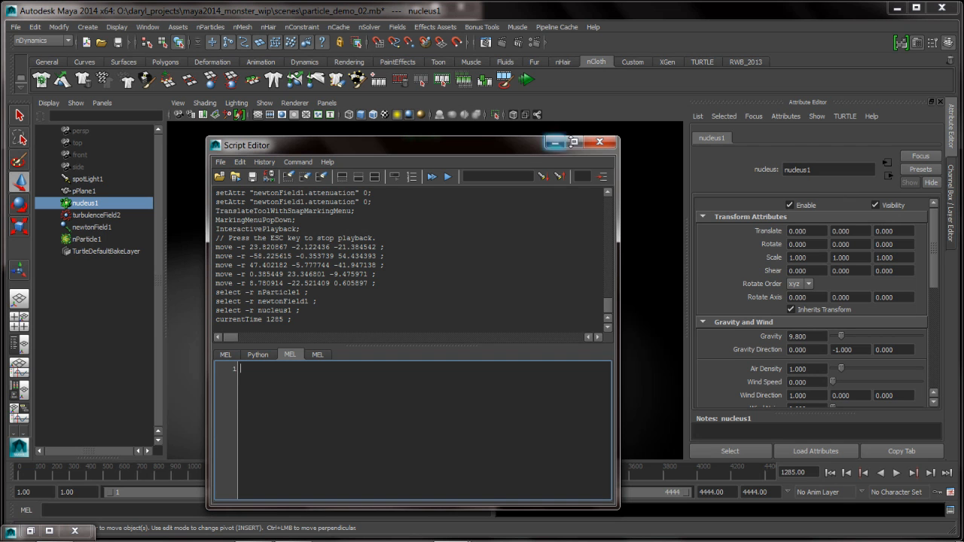
{"action": "left_click", "coordinate": [753, 116]}
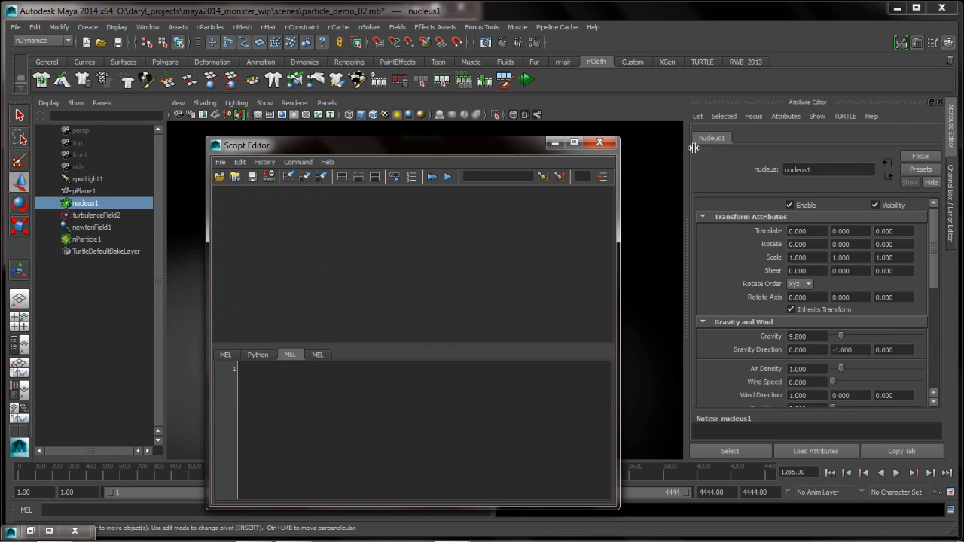
{"action": "left_click", "coordinate": [753, 116]}
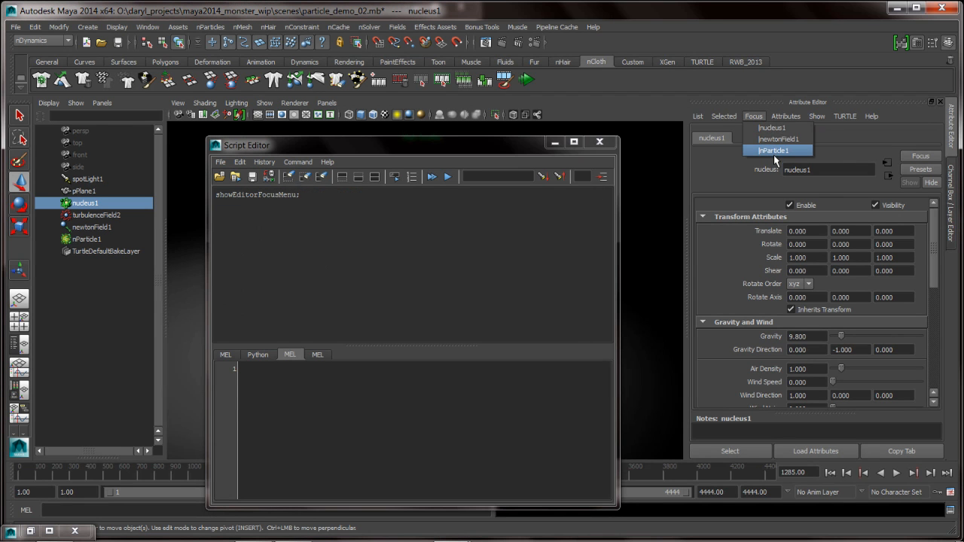
{"action": "left_click", "coordinate": [777, 139]}
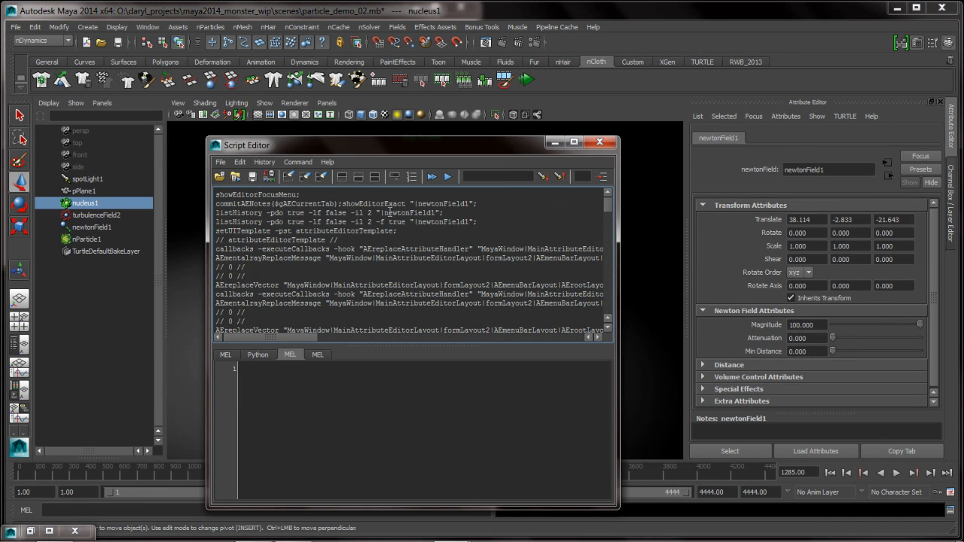
- Save the echoed showEditorExact command as a MEL shelf button
{"action": "double_click", "coordinate": [274, 203]}
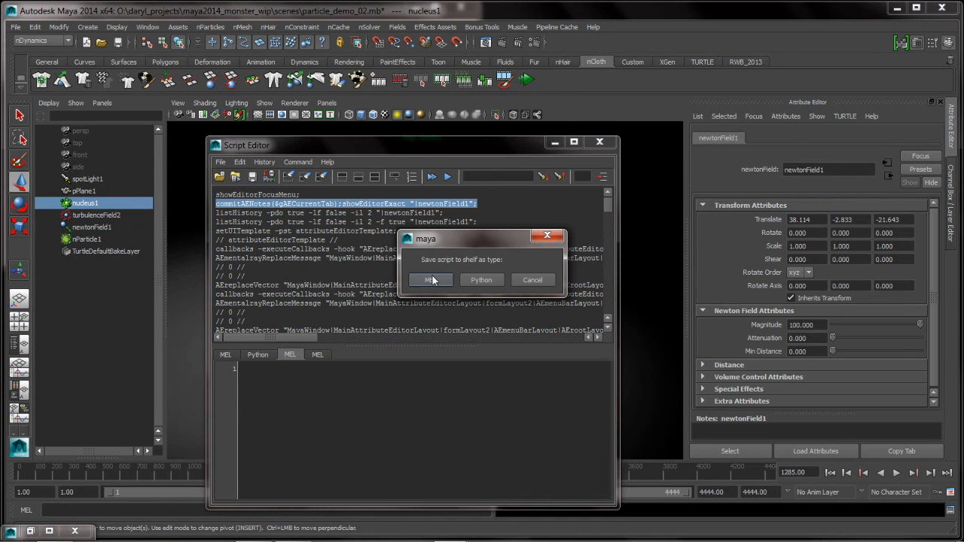
{"action": "left_click", "coordinate": [431, 279]}
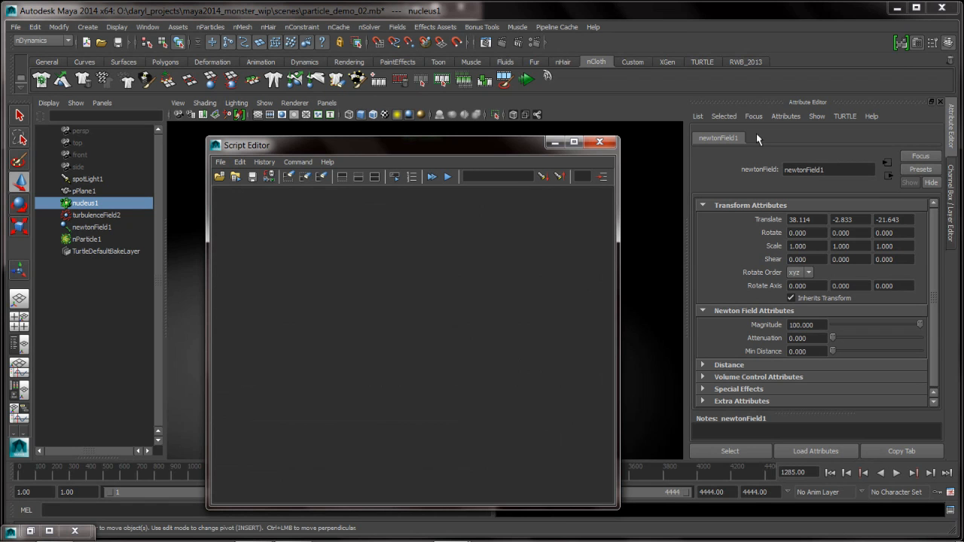
- Load nParticle1 in the Attribute Editor and close the Script Editor after reviewing echoed commands
{"action": "left_click", "coordinate": [87, 238]}
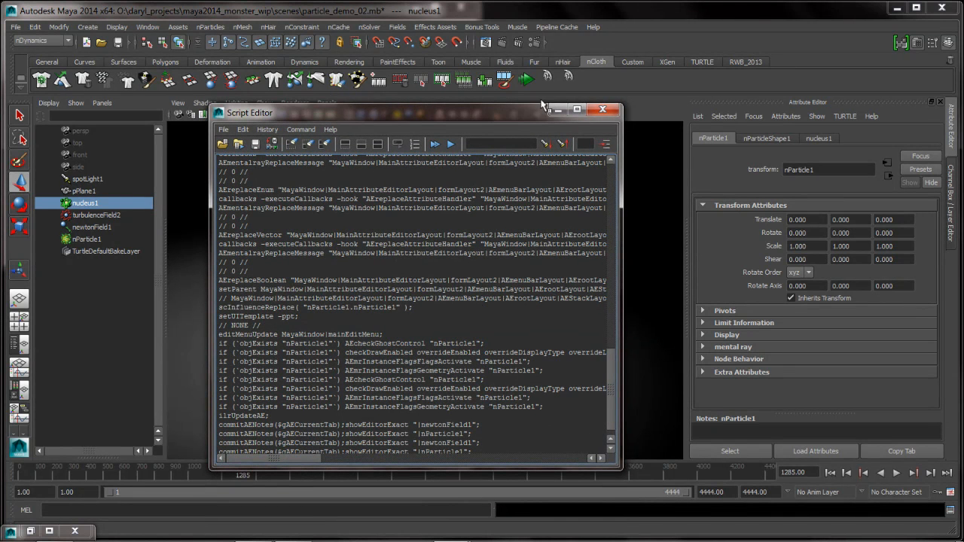
{"action": "left_click", "coordinate": [602, 109]}
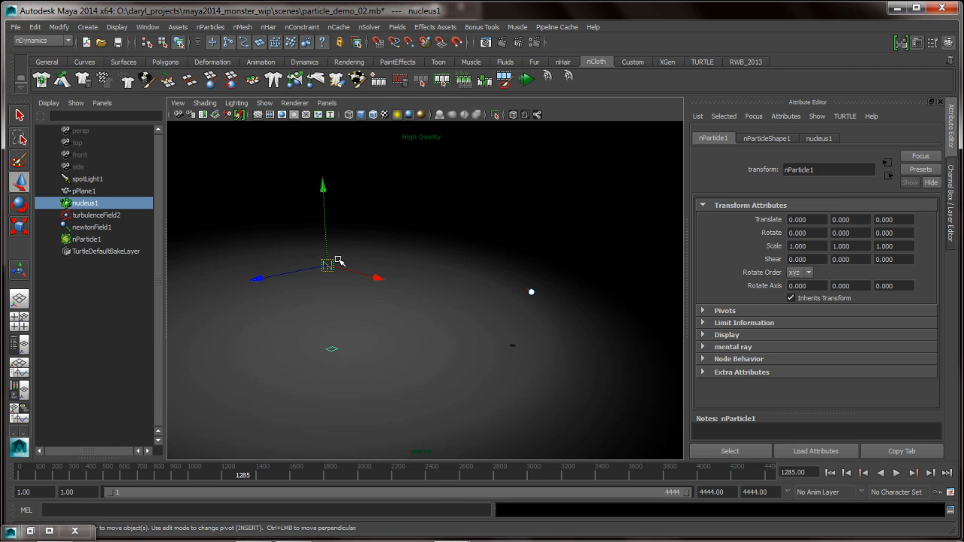
{"action": "mouse_move", "coordinate": [560, 98]}
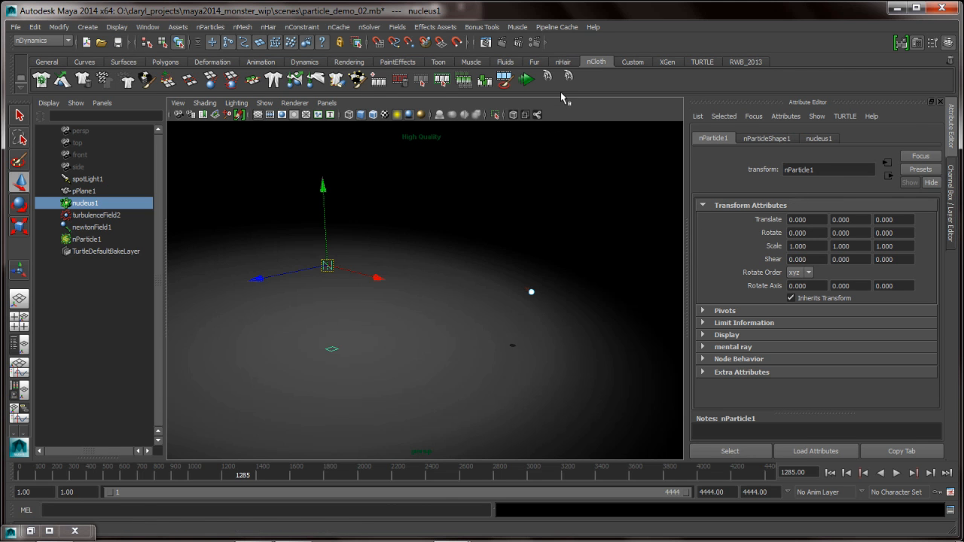
- Run the new shelf button and restart interactive playback from frame 1
{"action": "left_click", "coordinate": [90, 226]}
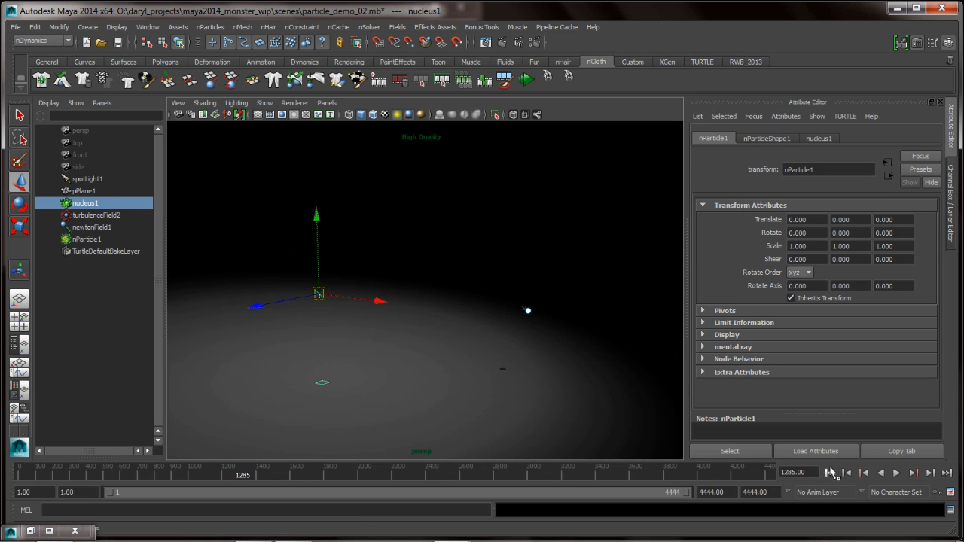
{"action": "left_click", "coordinate": [894, 473]}
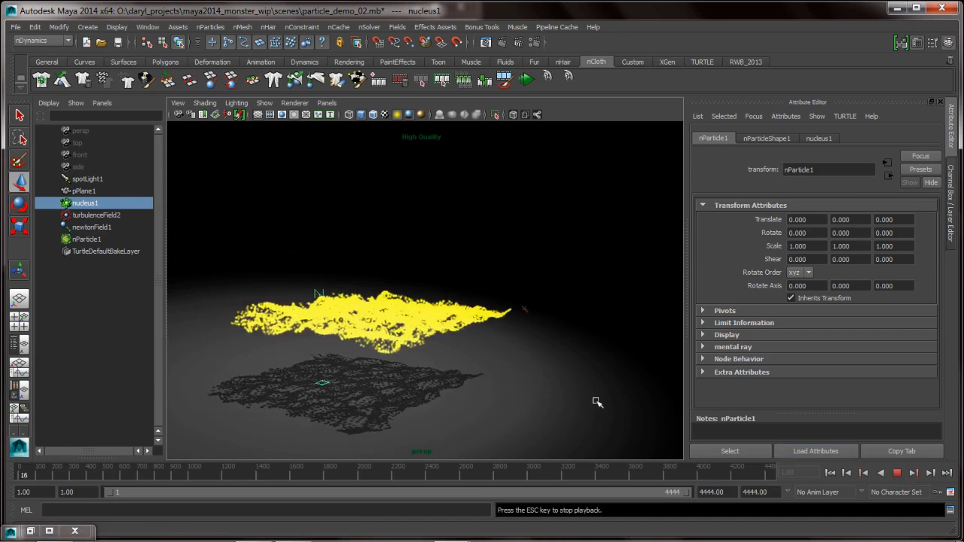
{"action": "left_click", "coordinate": [87, 238]}
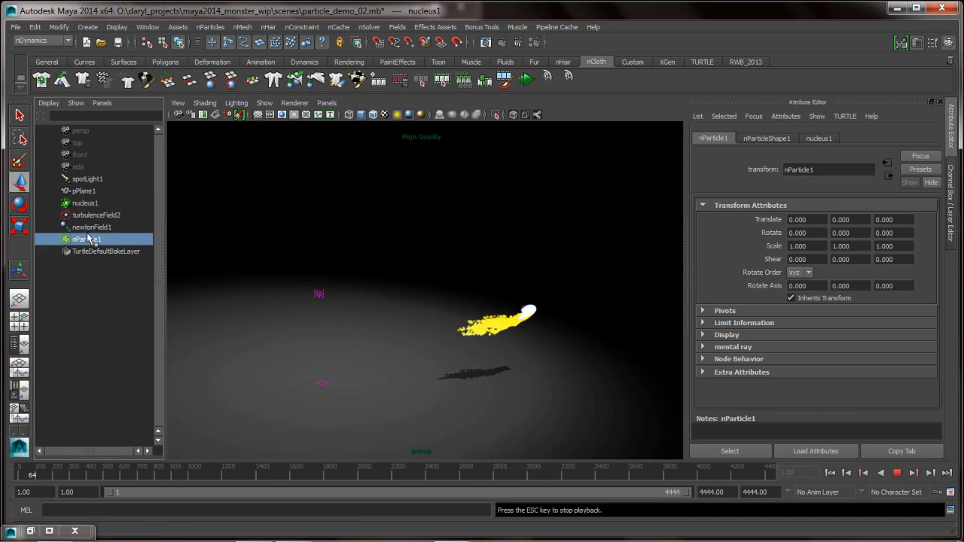
- Select newtonField1, then show nParticleShape1's dynamic attributes via its shelf button
{"action": "left_click", "coordinate": [91, 226]}
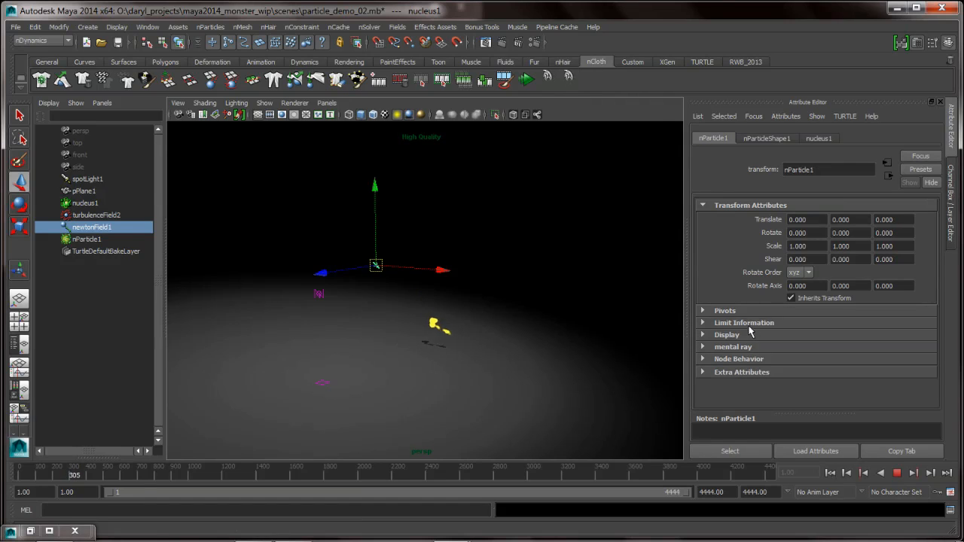
{"action": "left_click", "coordinate": [765, 139]}
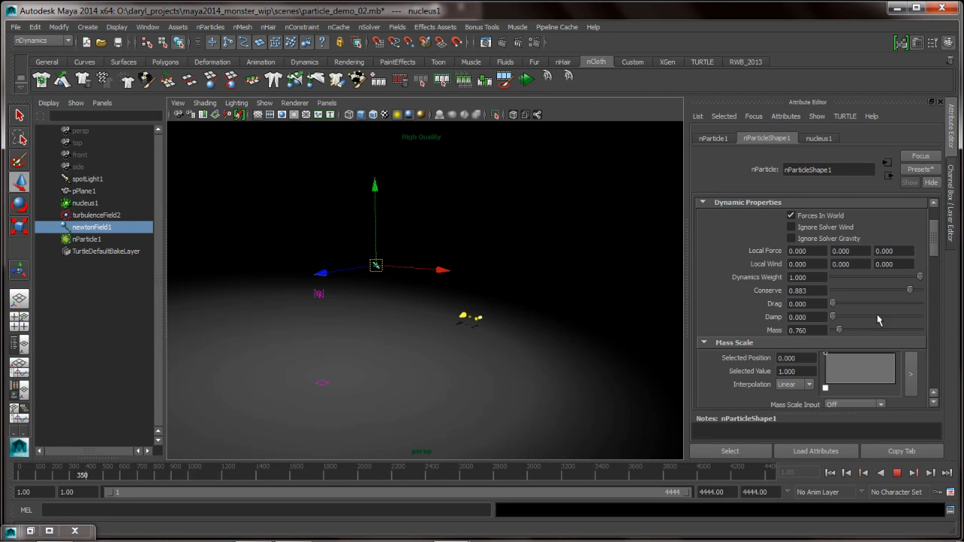